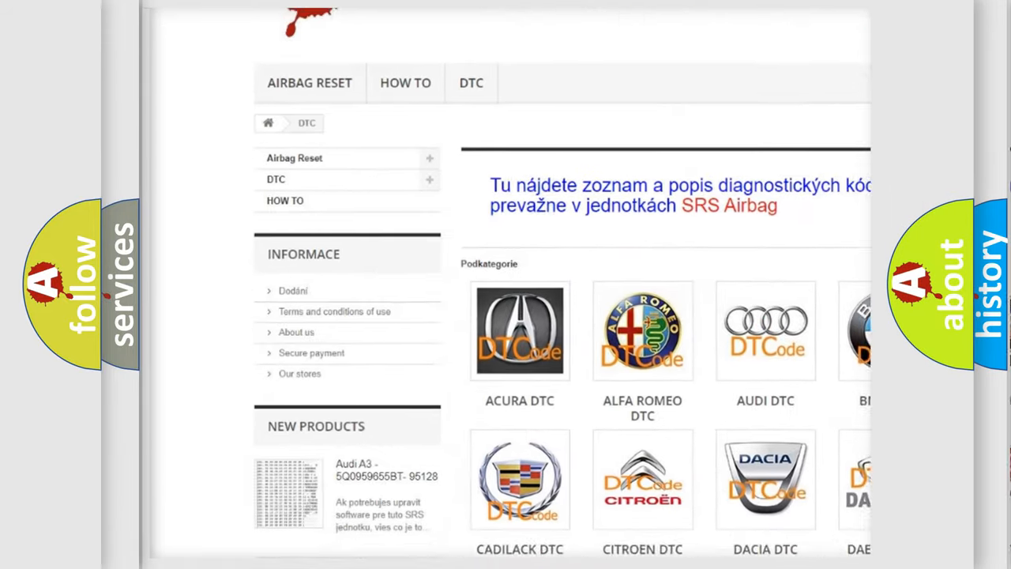
# Advance the slide to reveal the P0617 description: starter relay circuit voltage mismatched the commanded state.
pyautogui.scroll(-3)
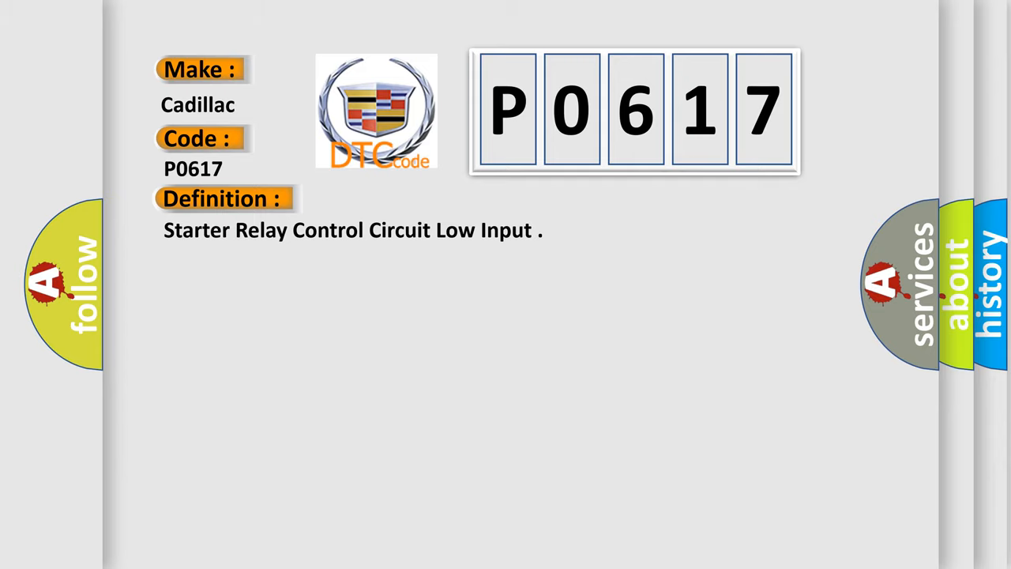
pyautogui.click(410, 199)
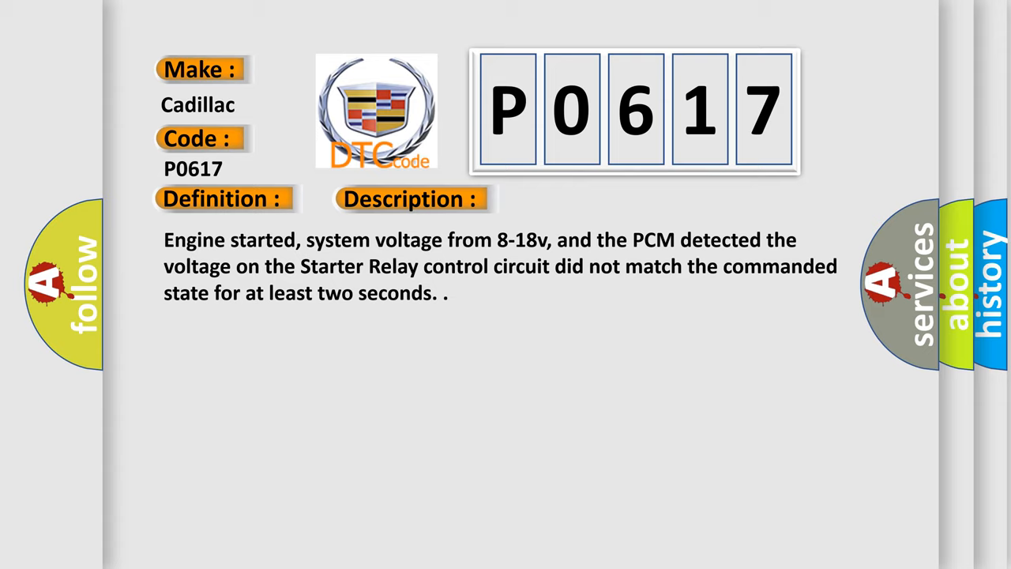